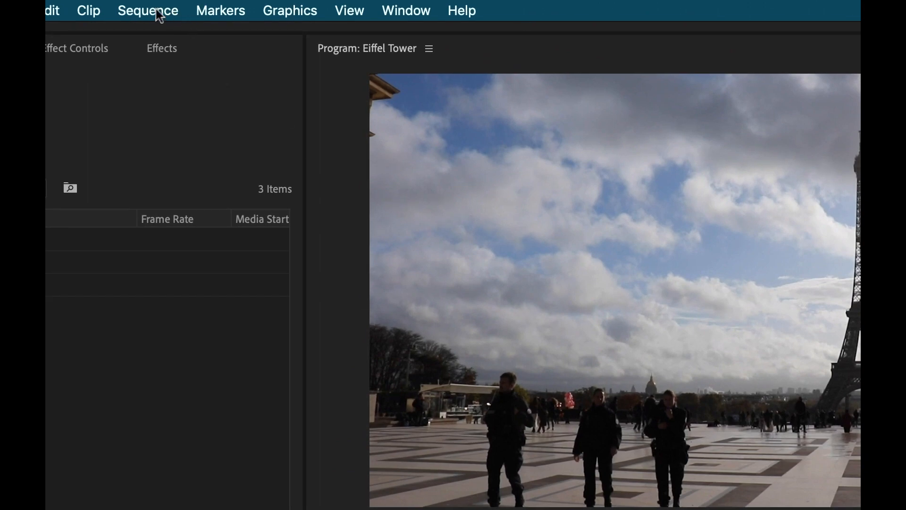
- Set the sequence frame size to 900 horizontal by 1600 vertical in Sequence Settings
click(147, 10)
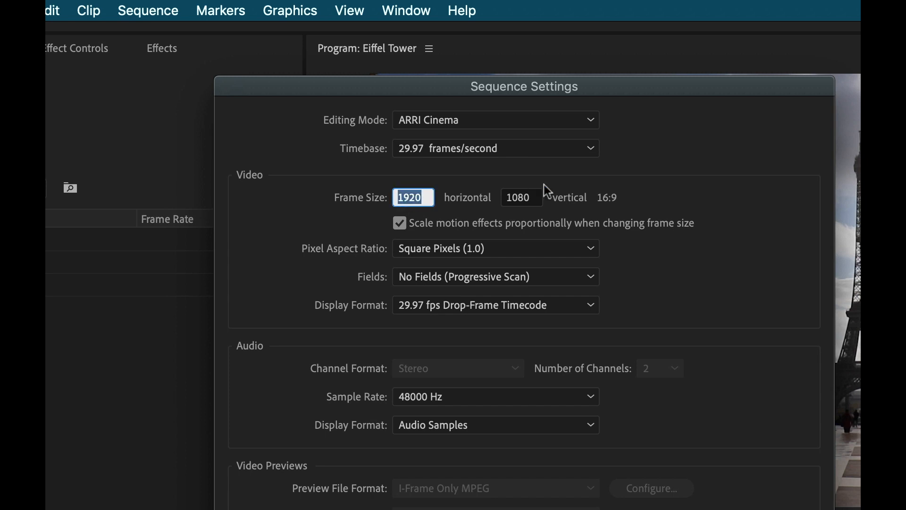
text(900)
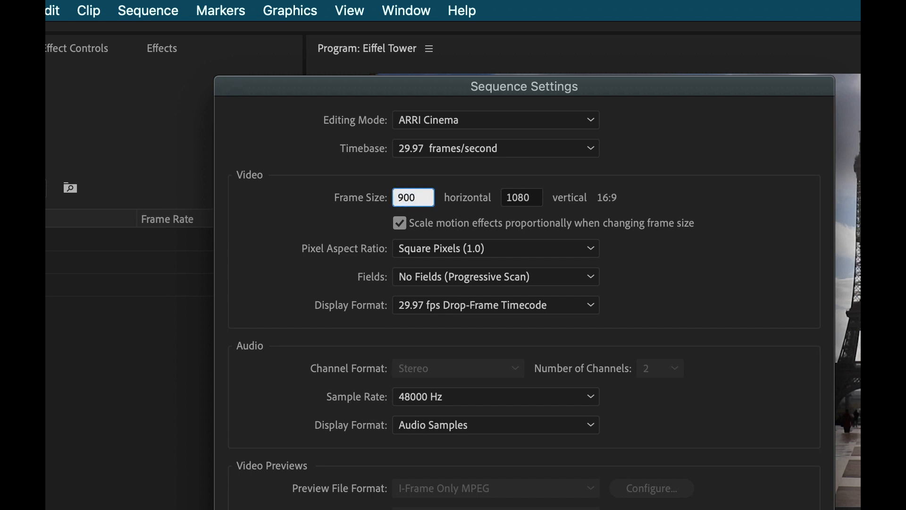
text(160)
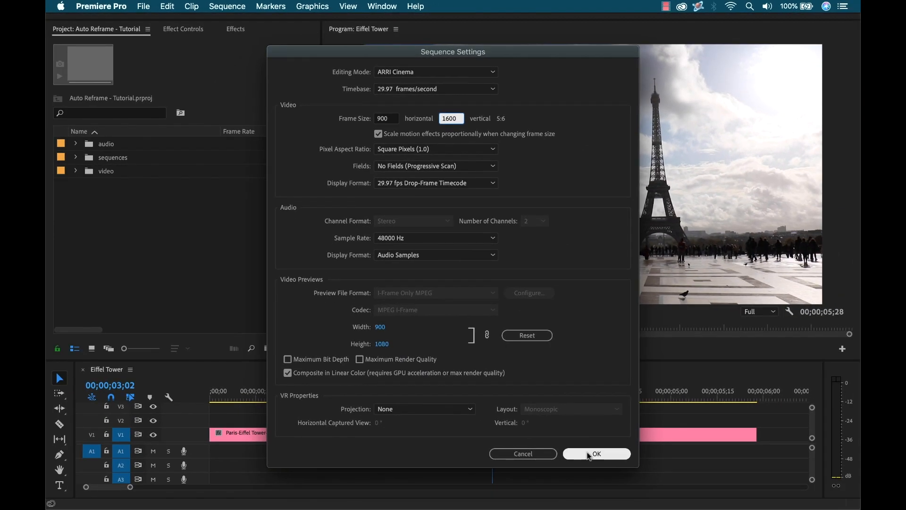
click(596, 453)
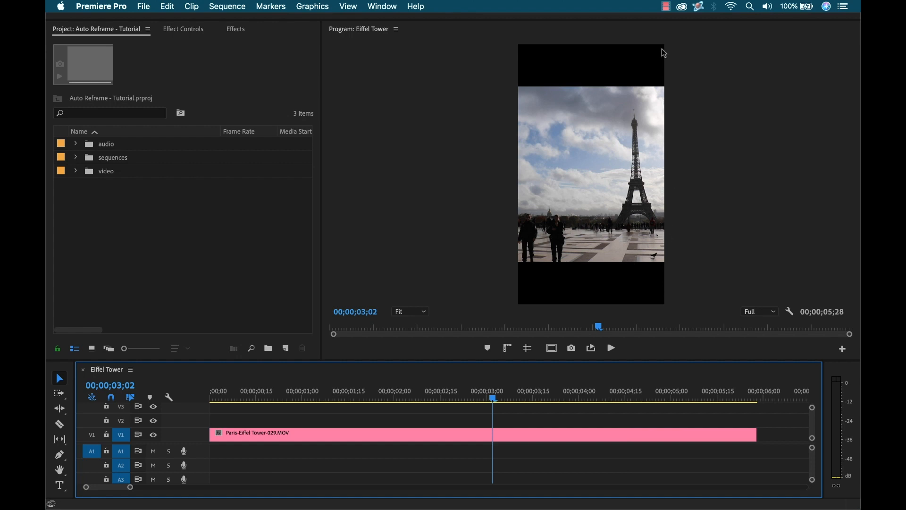
mouse_move(615, 100)
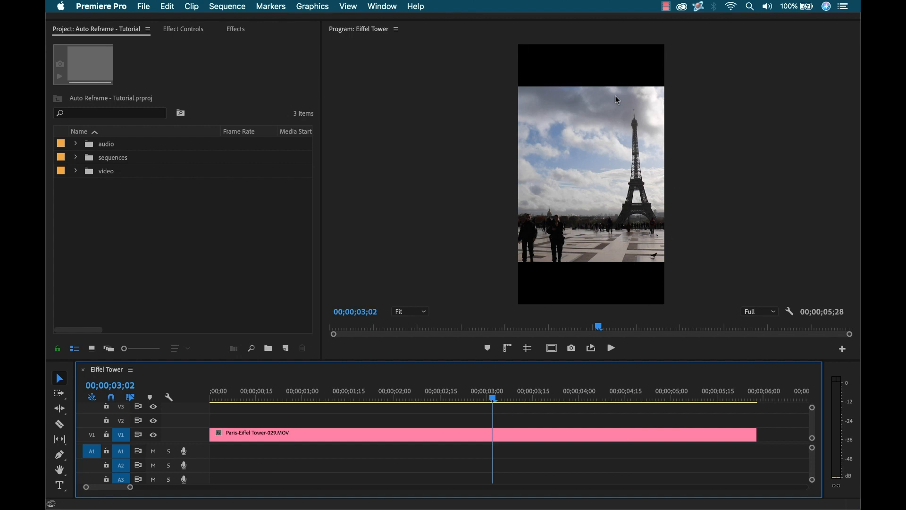
mouse_move(575, 222)
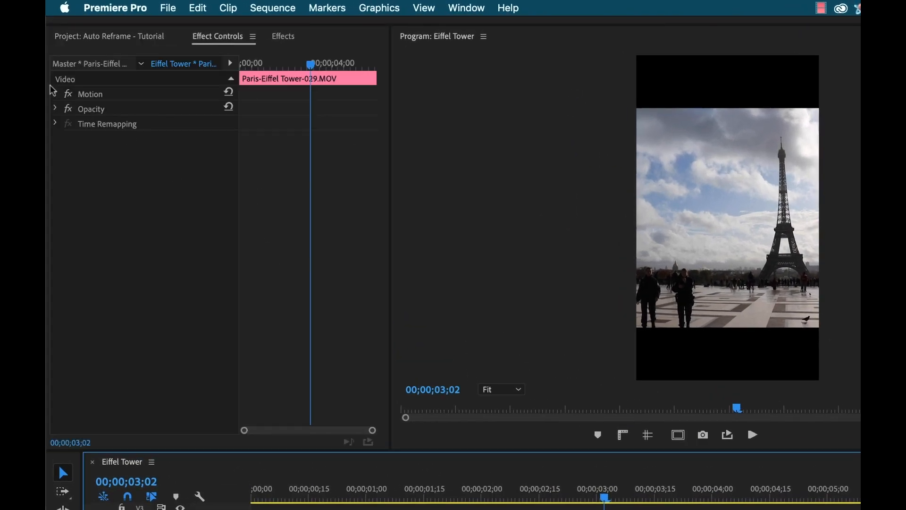
- Expand the clip's Motion properties showing position 450, 800 and scale 100
click(55, 93)
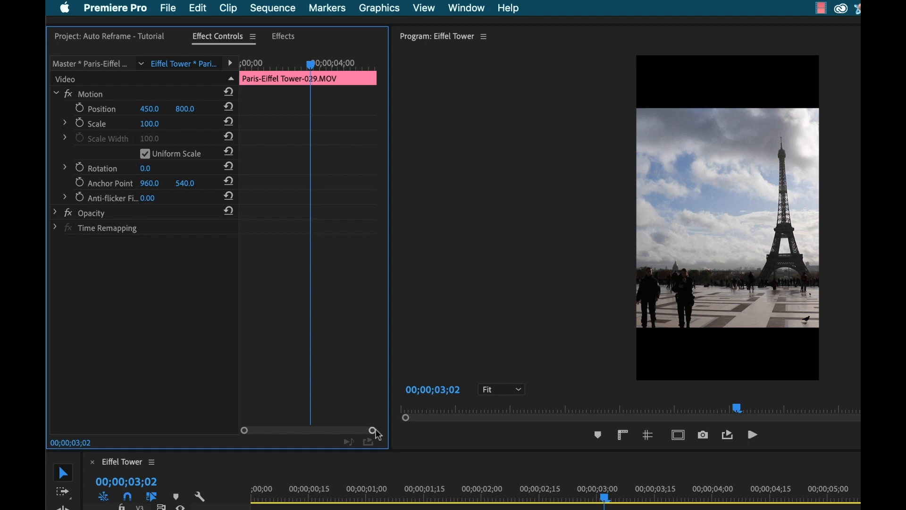
- Find Auto Reframe in the Effects library and apply it to the Eiffel Tower clip
click(283, 36)
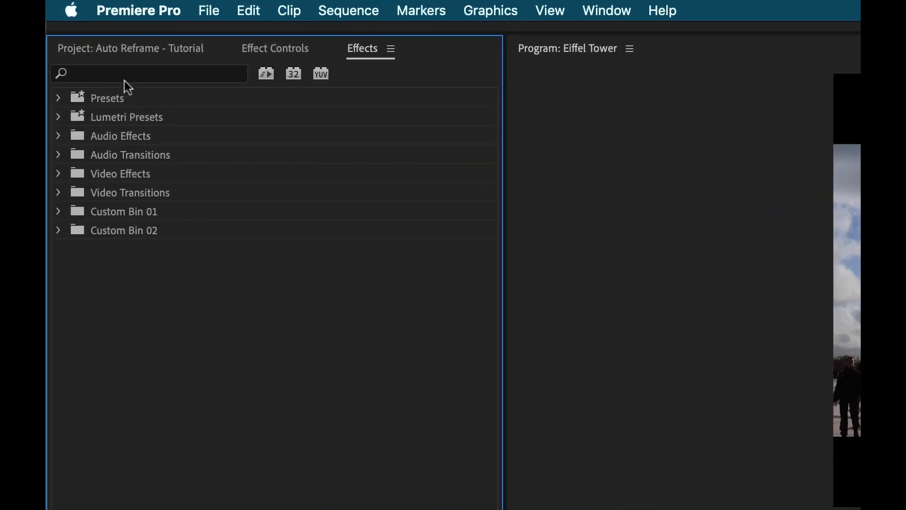
text(auto ref)
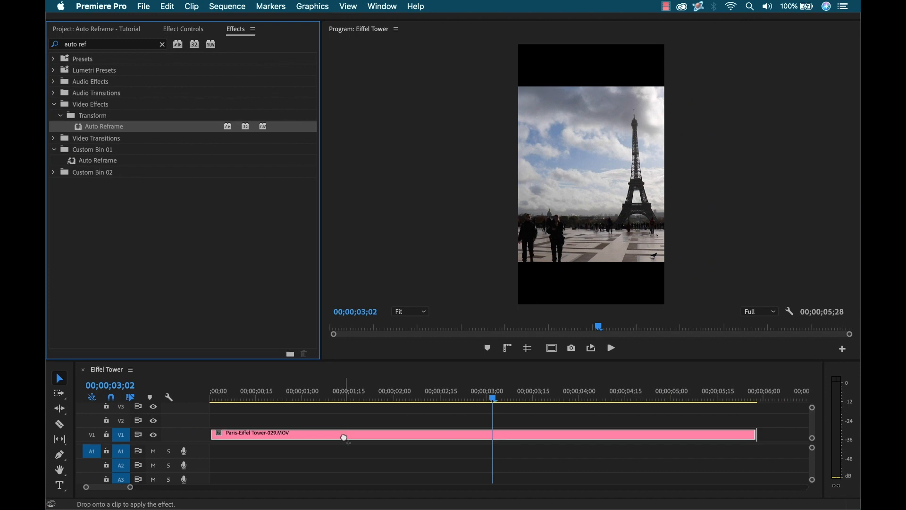
drag(104, 125, 346, 432)
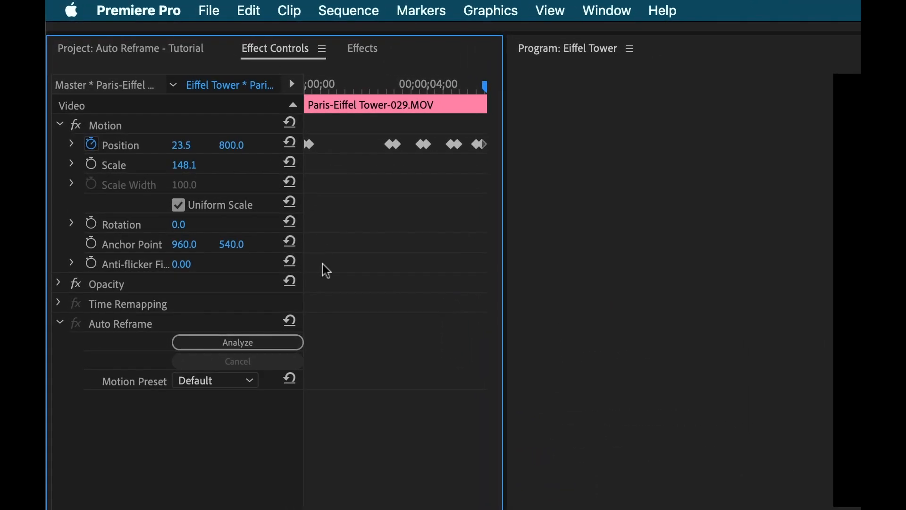
mouse_move(99, 339)
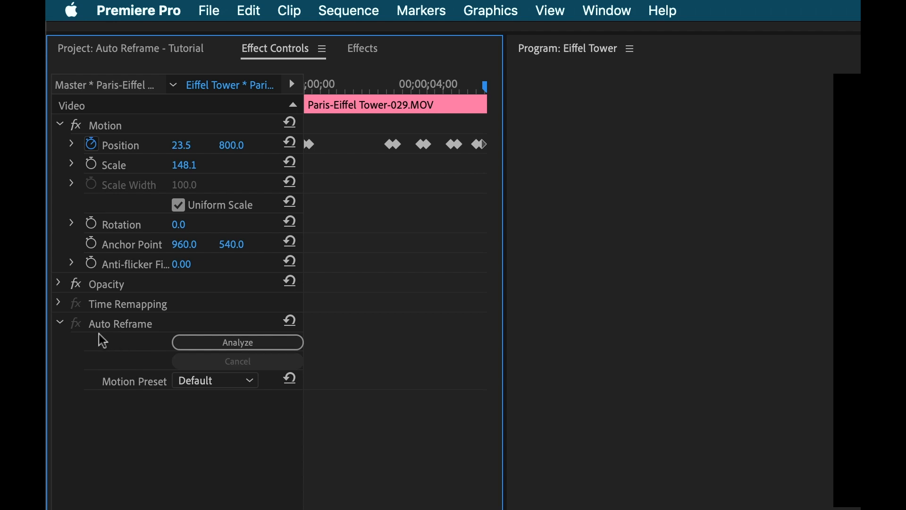
mouse_move(209, 410)
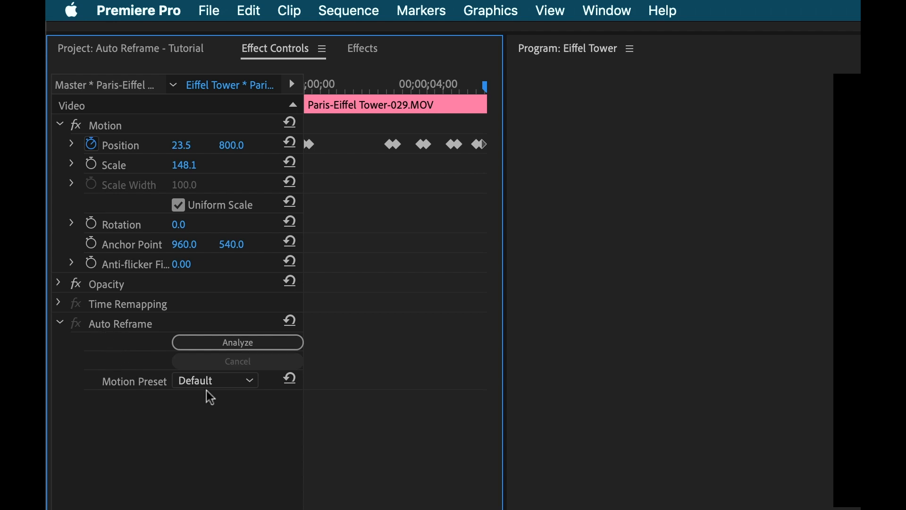
click(215, 379)
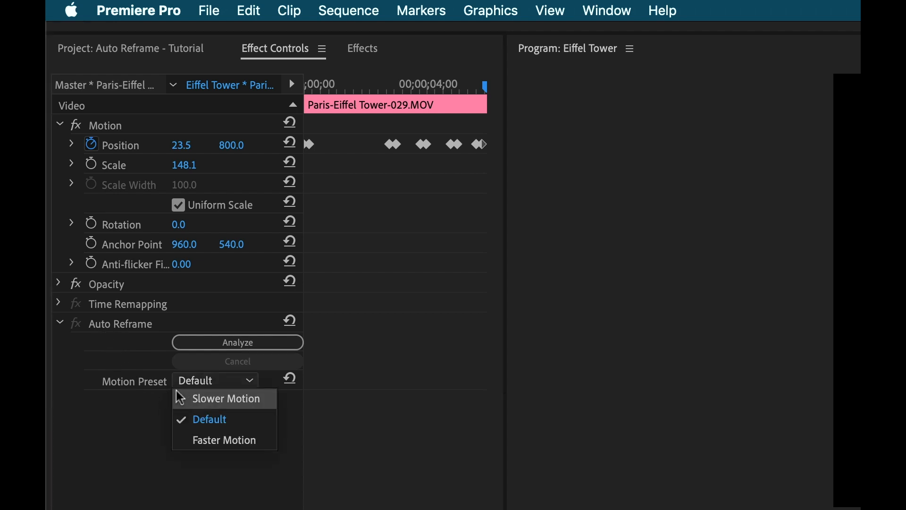
mouse_move(225, 404)
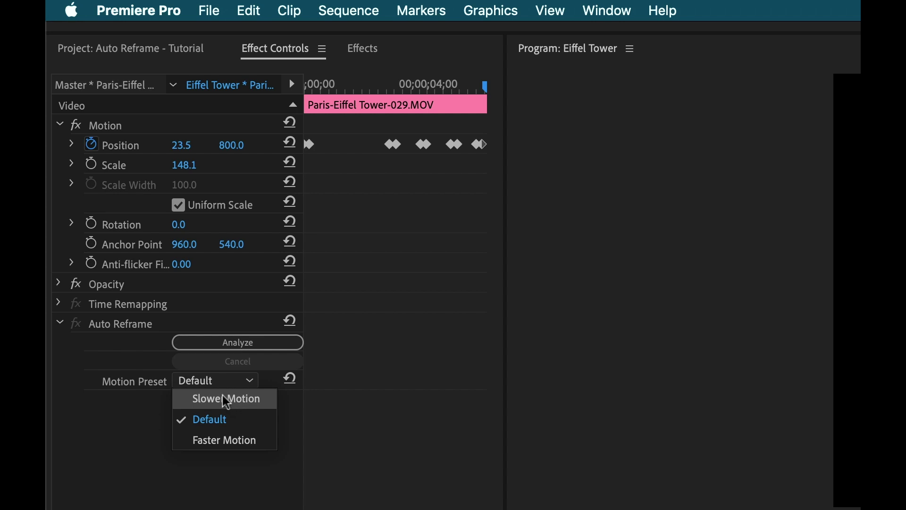
mouse_move(215, 440)
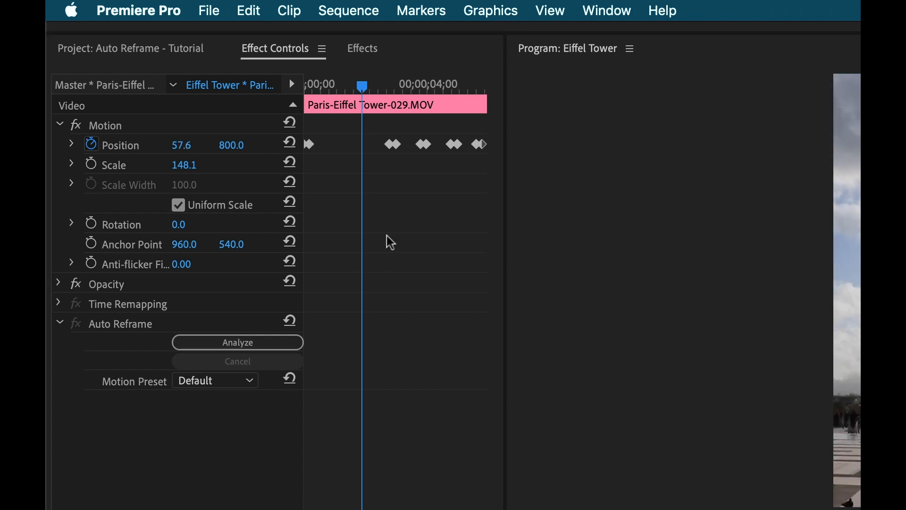
mouse_move(341, 162)
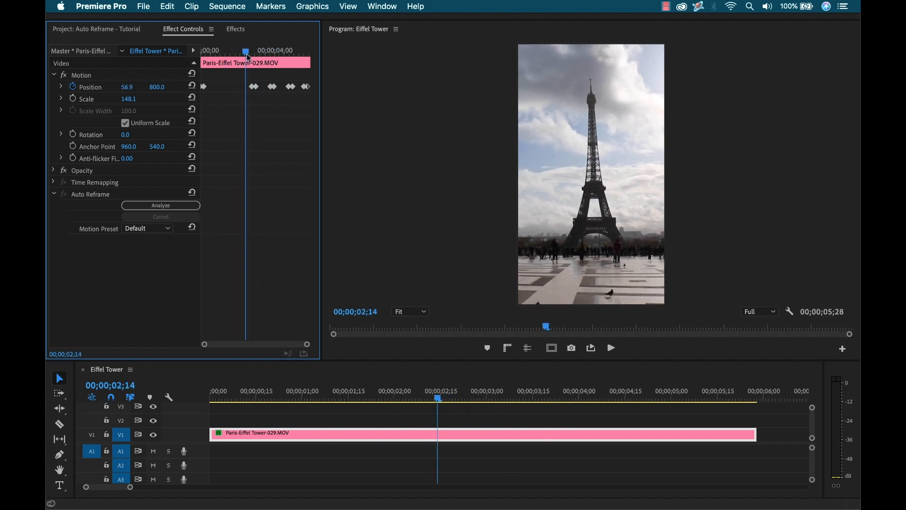
click(336, 398)
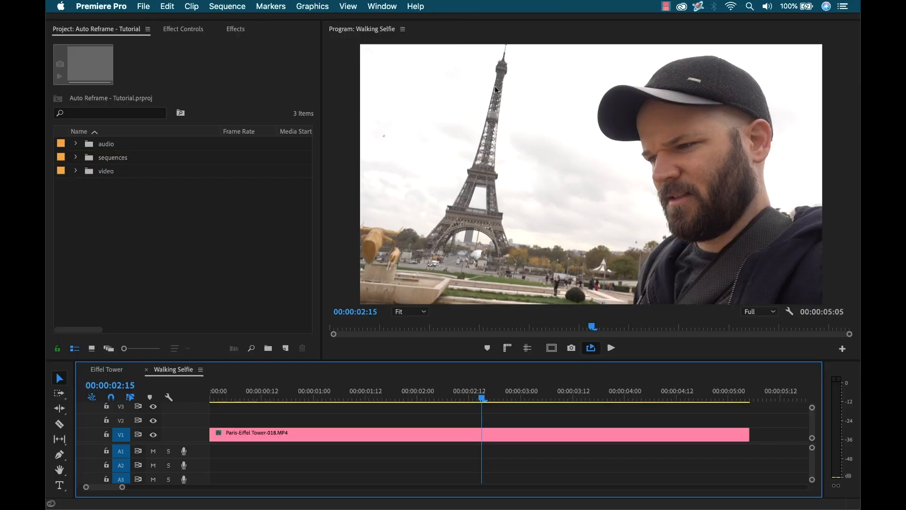
mouse_move(480, 196)
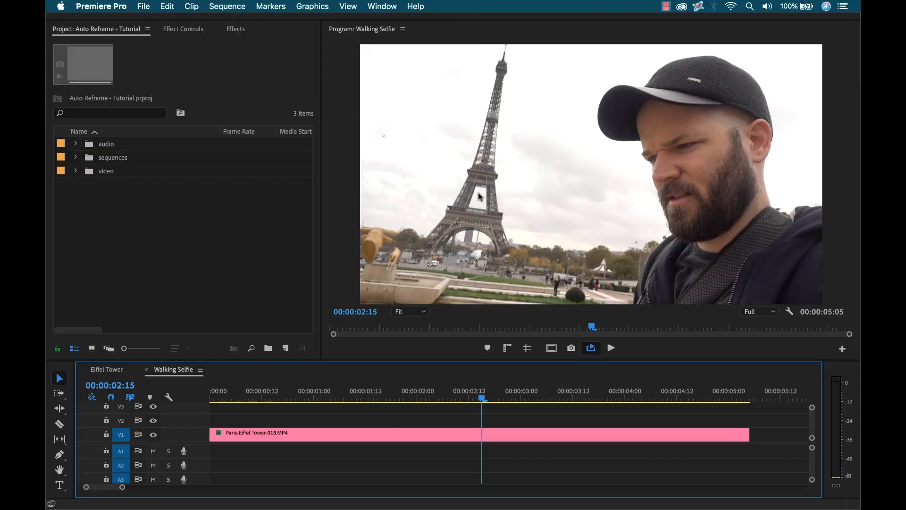
mouse_move(692, 194)
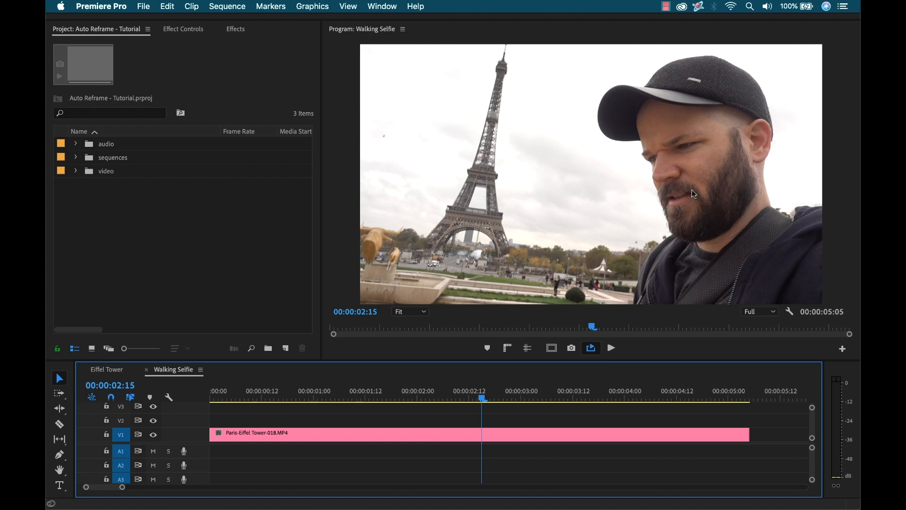
mouse_move(696, 151)
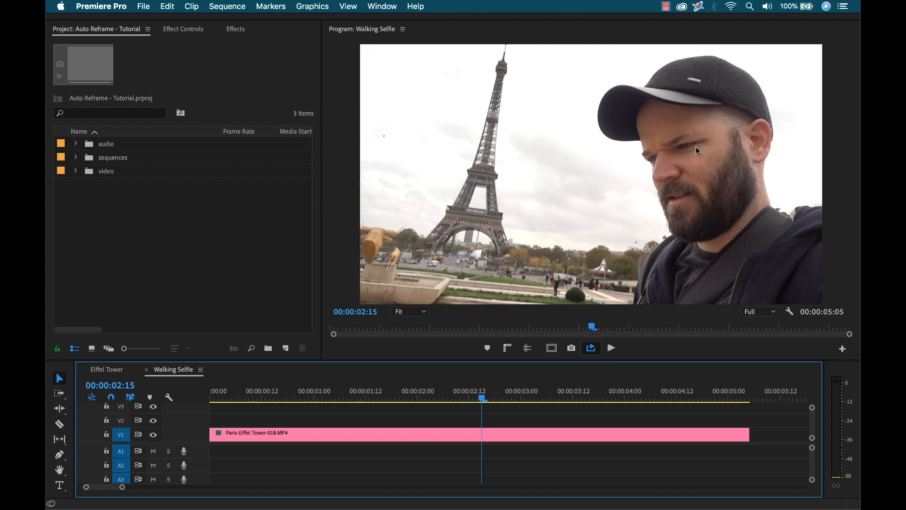
mouse_move(725, 202)
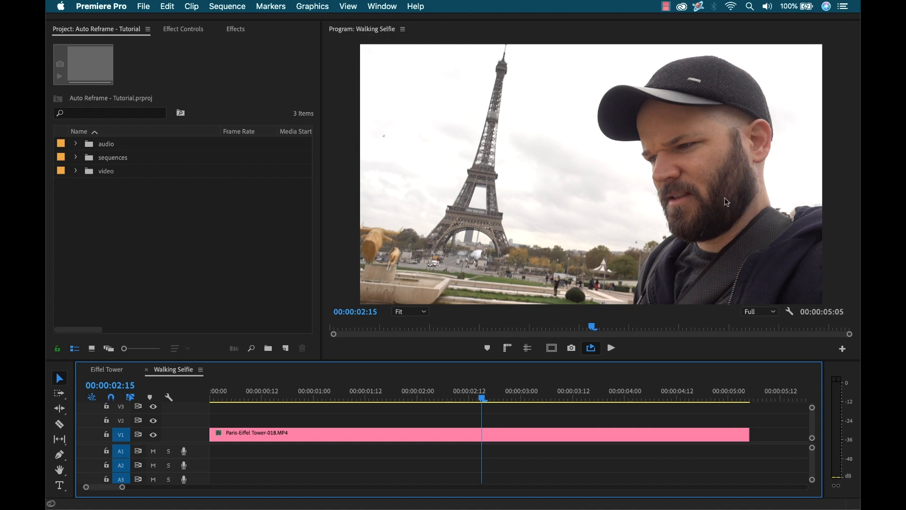
mouse_move(703, 165)
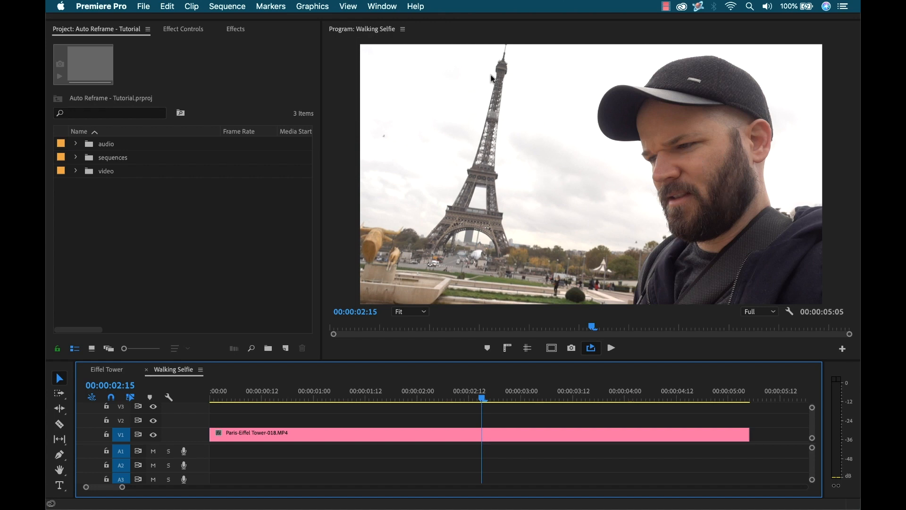
- Move the playhead to about 1:19 in the Walking Selfie clip
click(395, 398)
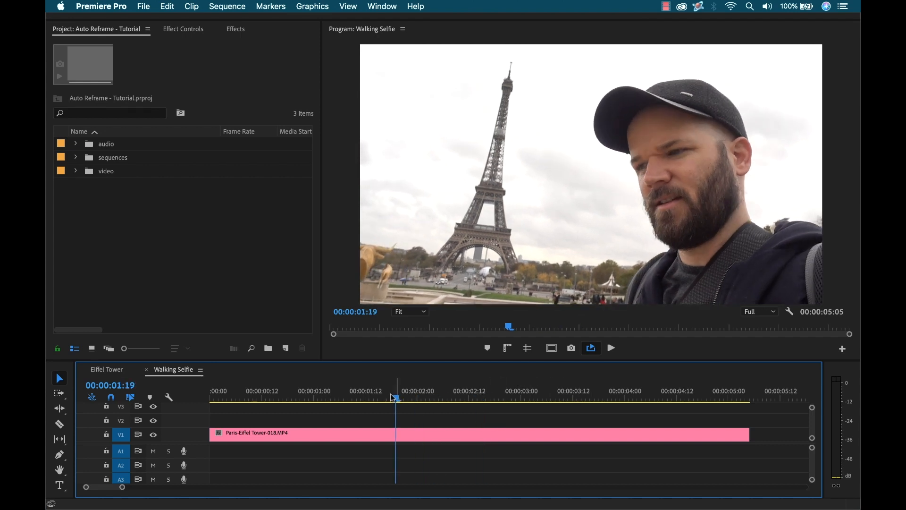
- Set the Walking Selfie sequence frame size to 1080 × 1080 and confirm deleting previews
click(227, 6)
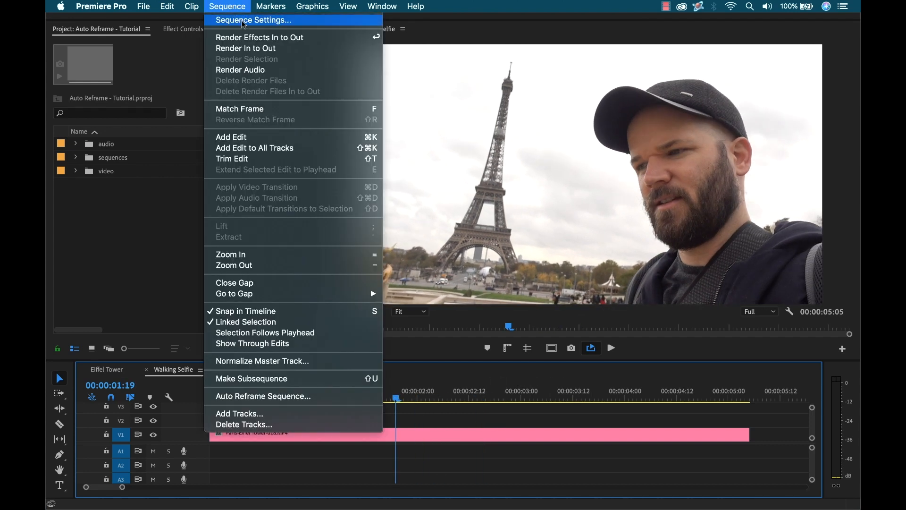
click(251, 20)
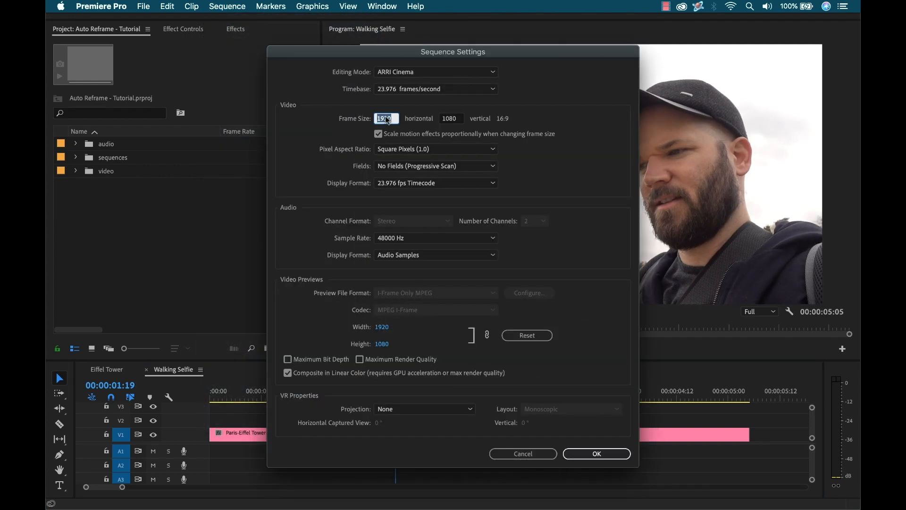
text(1080)
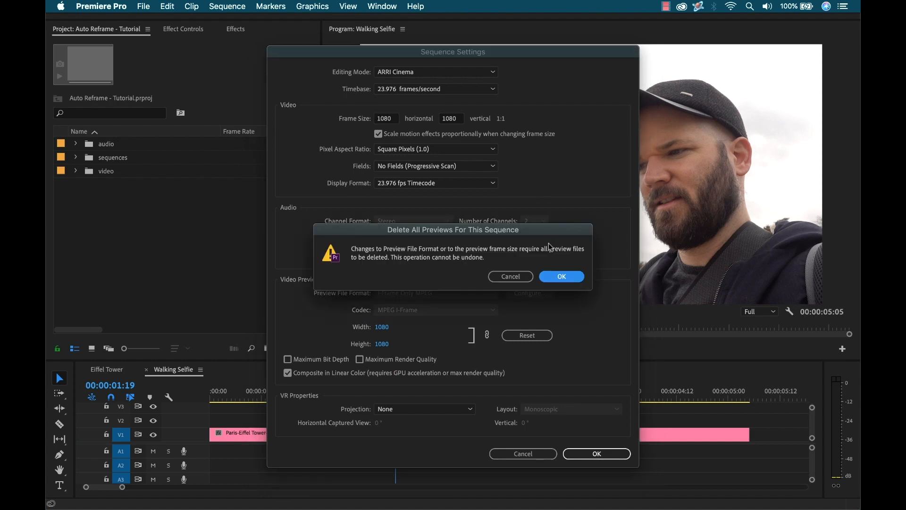
click(561, 276)
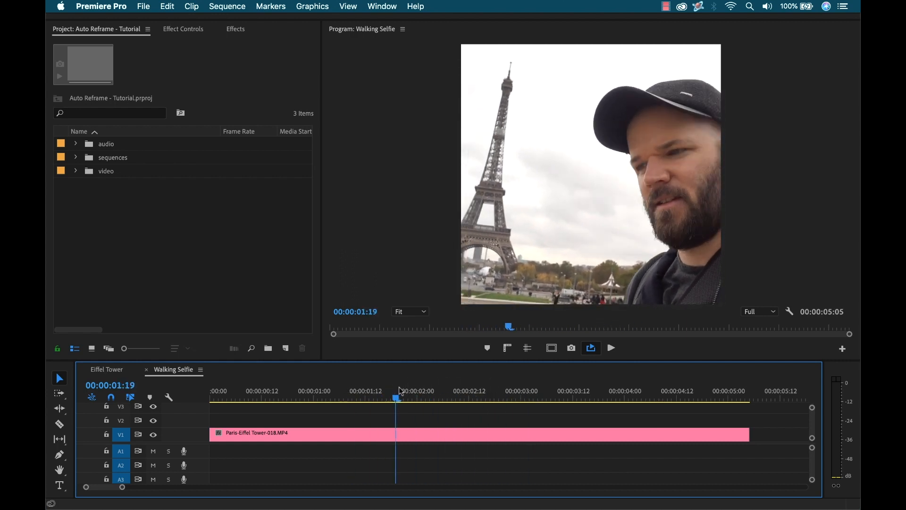
mouse_move(255, 37)
text(auto ref)
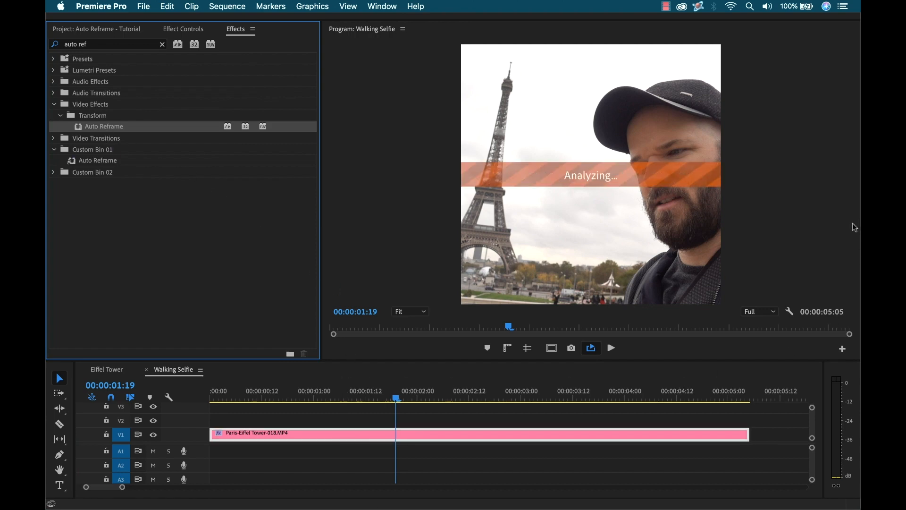
mouse_move(814, 177)
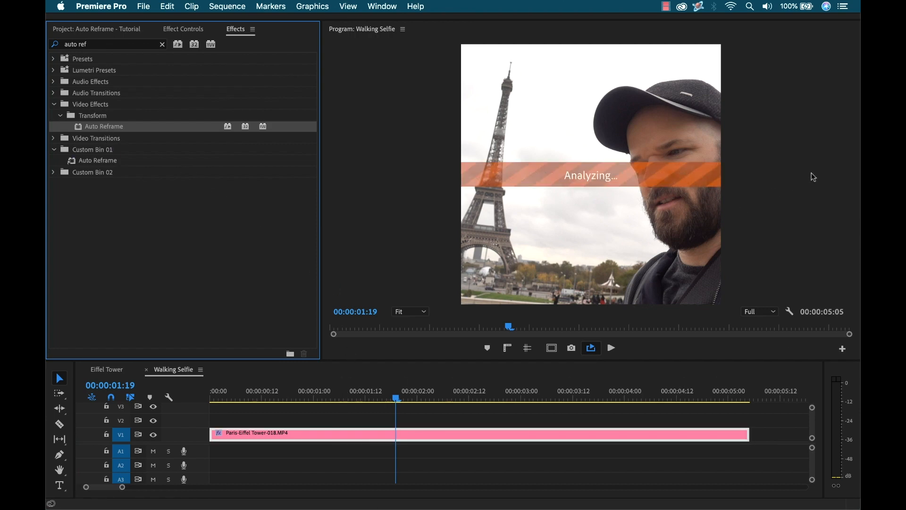